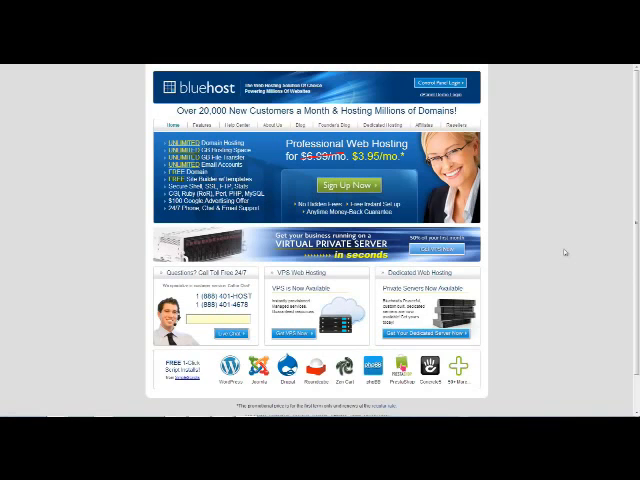
{"action": "mouse_move", "coordinate": [415, 178]}
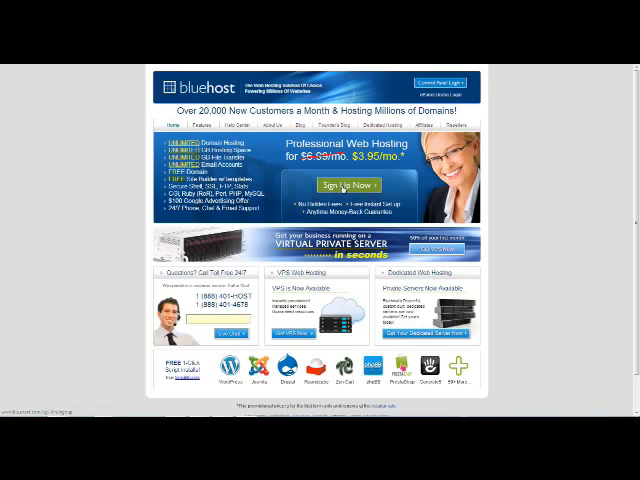
Start signing up for hosting with Sign Up Now on the Bluehost home page.
{"action": "left_click", "coordinate": [345, 185]}
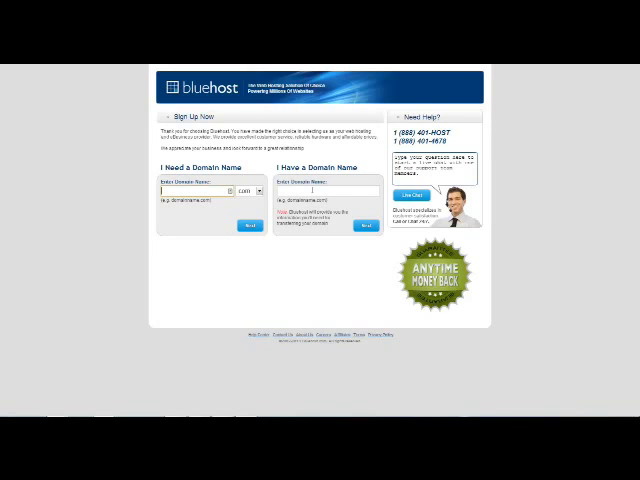
Enter a new domain name under 'I Need a Domain Name' and submit it.
{"action": "left_click", "coordinate": [328, 190]}
{"action": "type", "text": "ResumeWritingServicesUSA"}
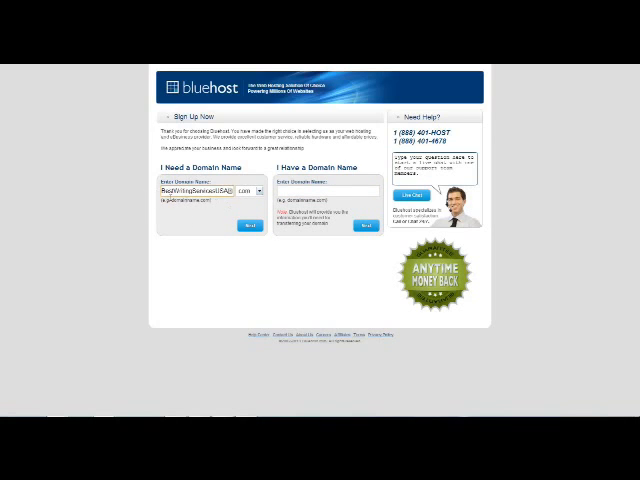
{"action": "left_click", "coordinate": [251, 225]}
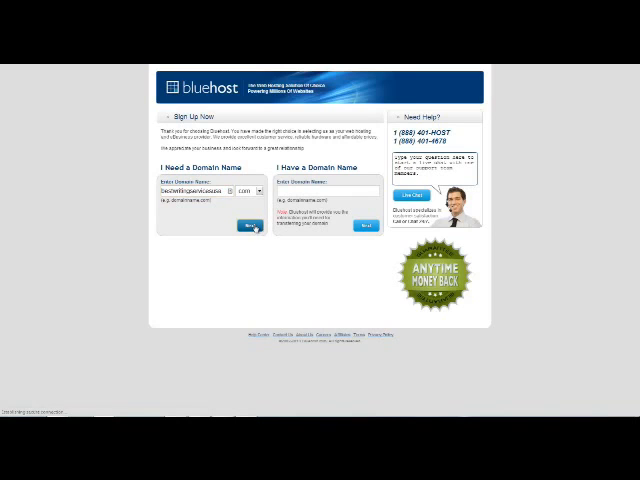
{"action": "left_click", "coordinate": [253, 224]}
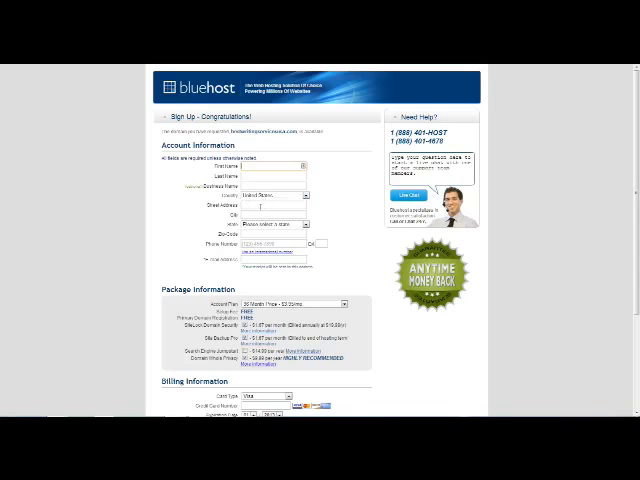
Choose the '24 Month Price' account plan and fill in Master Card billing details.
{"action": "scroll", "scroll_direction": "down", "scroll_amount": 3}
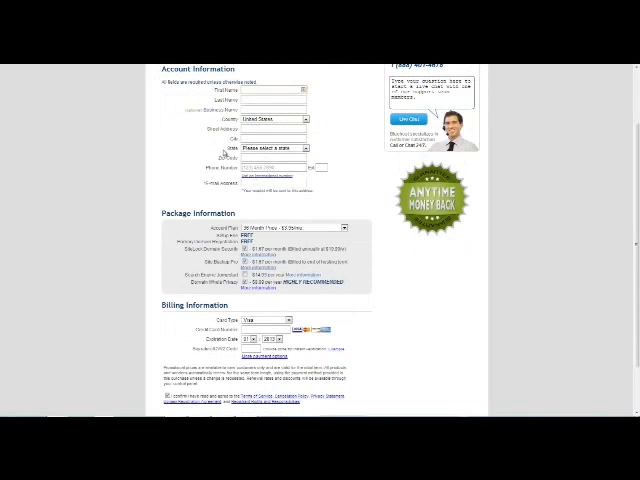
{"action": "scroll", "scroll_direction": "down", "scroll_amount": 3}
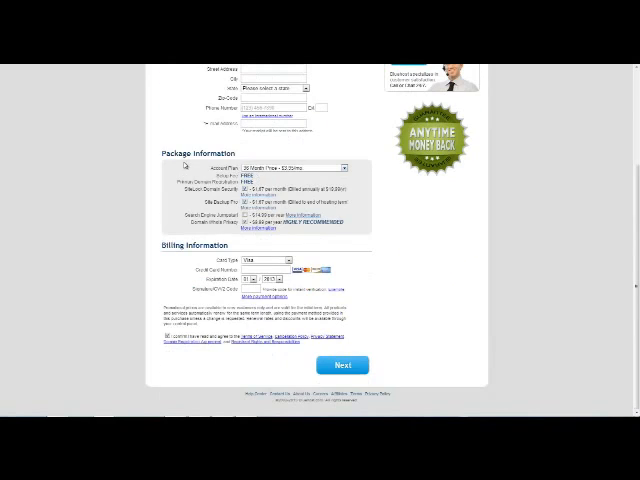
{"action": "left_click", "coordinate": [344, 167]}
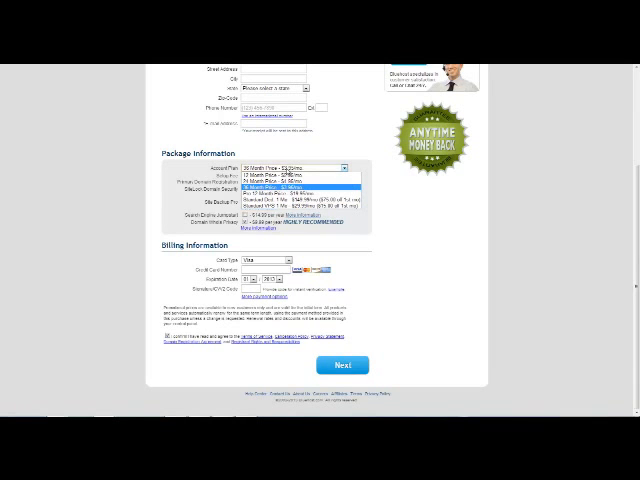
{"action": "left_click", "coordinate": [290, 167]}
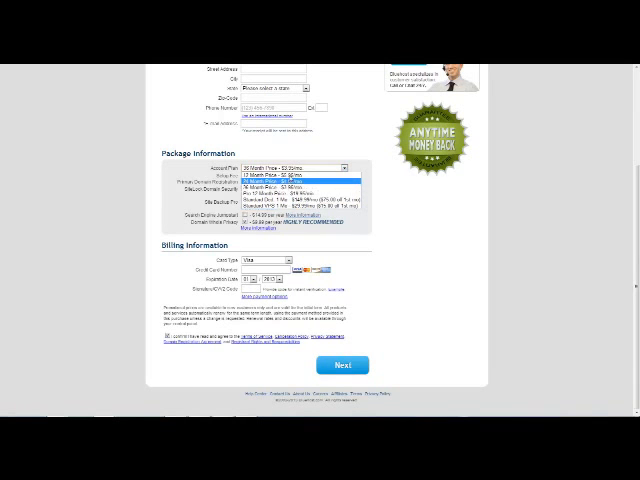
{"action": "left_click", "coordinate": [295, 188]}
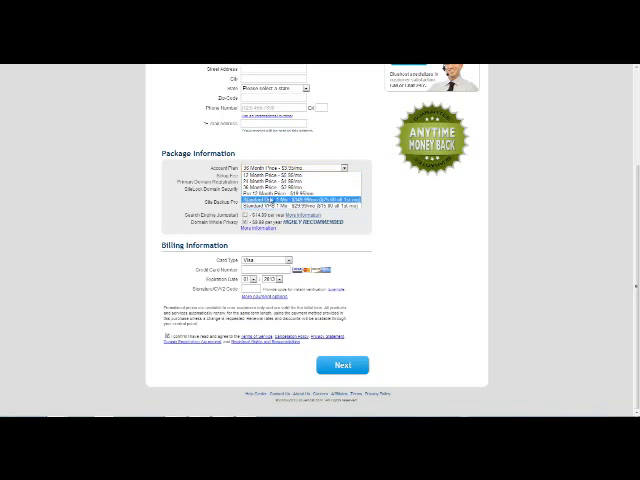
{"action": "left_click", "coordinate": [295, 187]}
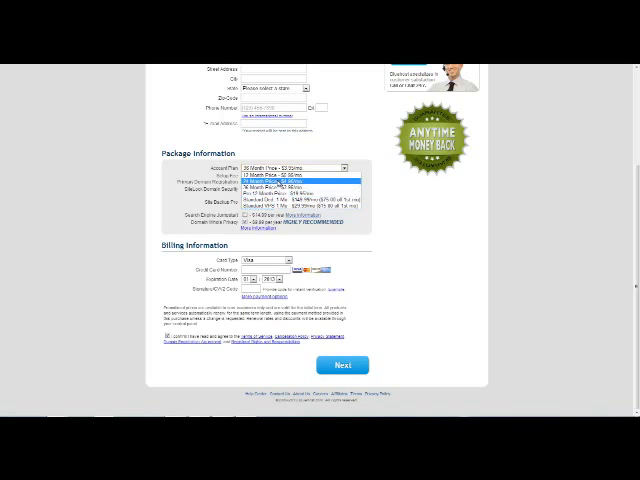
{"action": "left_click", "coordinate": [290, 189]}
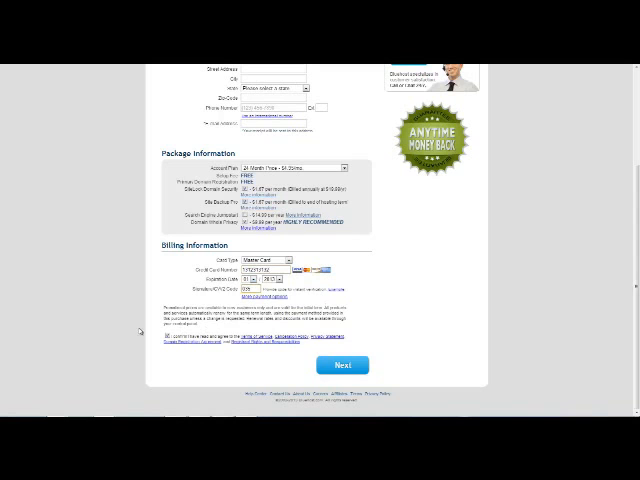
{"action": "scroll", "scroll_direction": "up", "scroll_amount": 3}
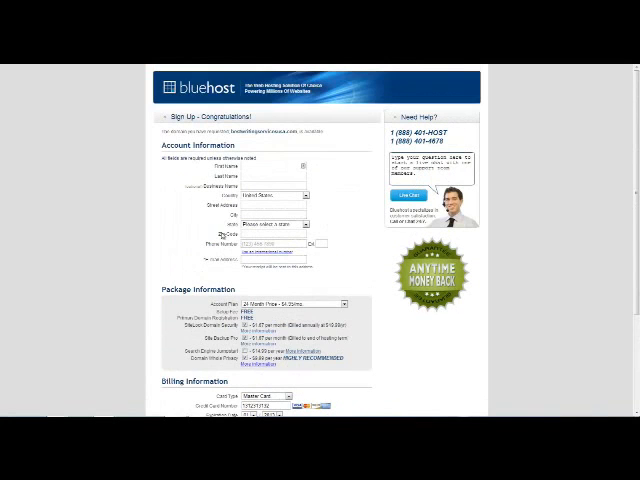
Agree to the terms of service and submit the sign-up form.
{"action": "scroll", "scroll_direction": "down", "scroll_amount": 3}
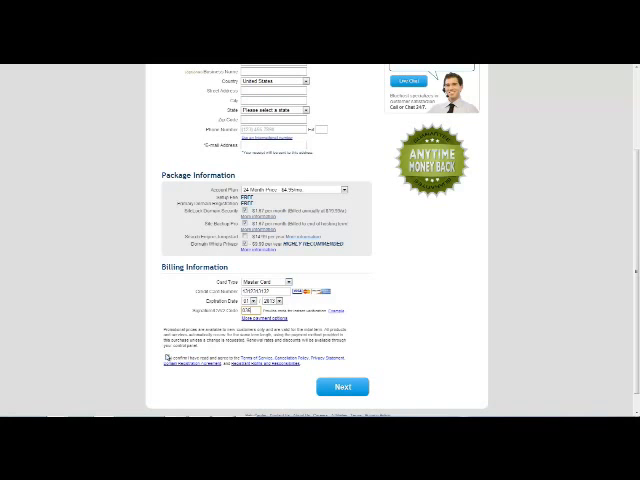
{"action": "left_click", "coordinate": [342, 387]}
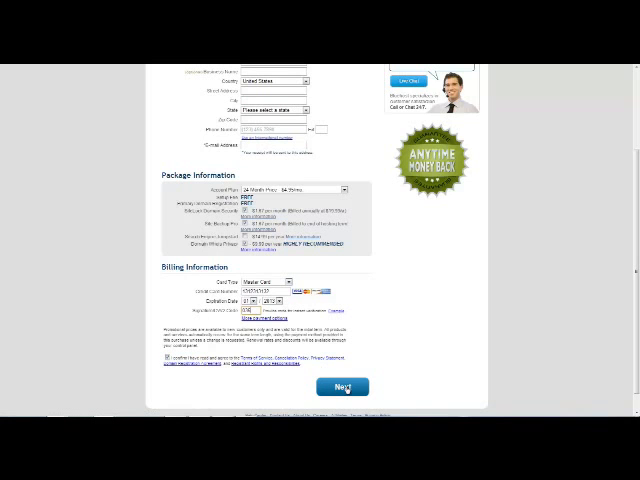
{"action": "left_click", "coordinate": [341, 387]}
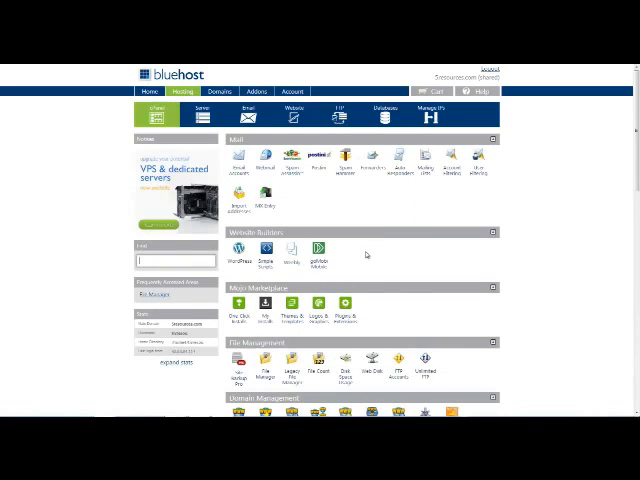
Scroll the cPanel down to MOJO Marketplace's One Click Installs.
{"action": "scroll", "scroll_direction": "down", "scroll_amount": 3}
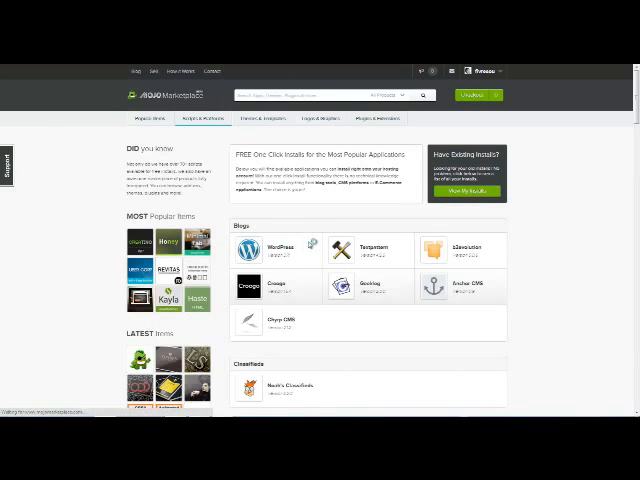
Install WordPress on the checked domain, accepting the directory overwrite and license terms.
{"action": "left_click", "coordinate": [278, 249]}
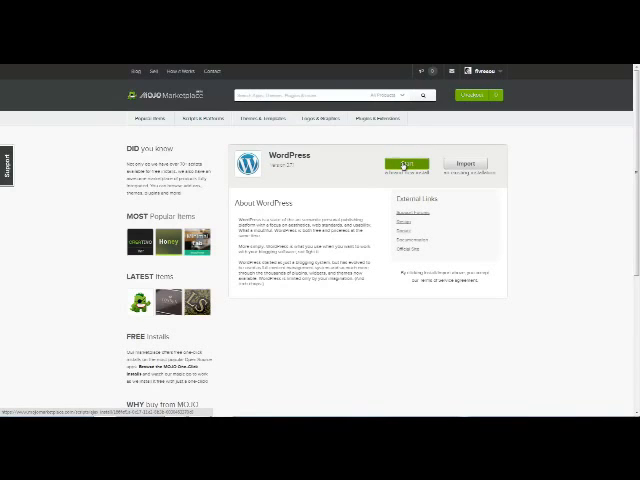
{"action": "left_click", "coordinate": [406, 163]}
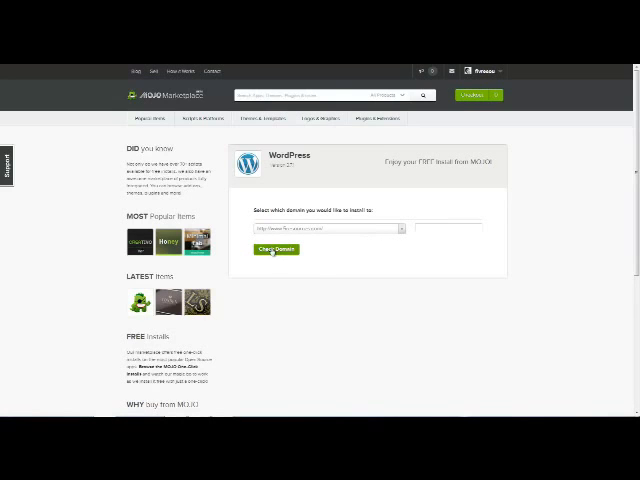
{"action": "left_click", "coordinate": [275, 249]}
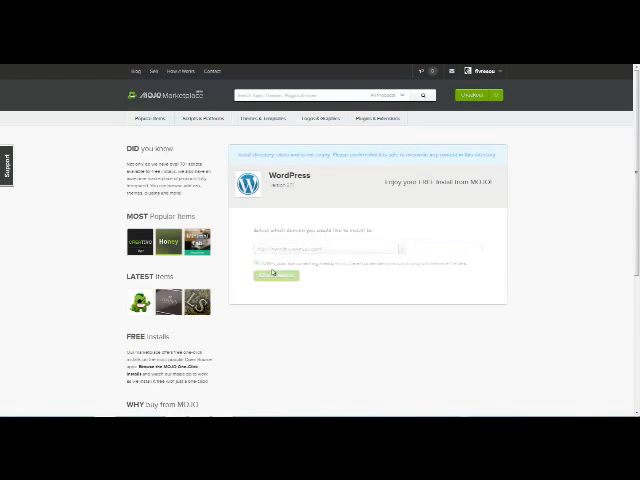
{"action": "left_click", "coordinate": [275, 275]}
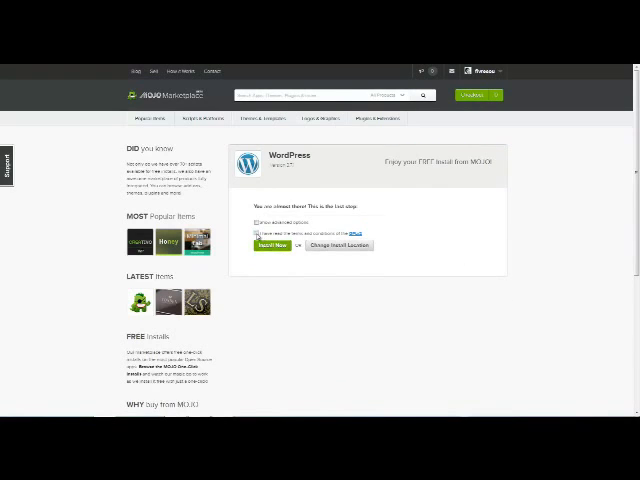
{"action": "left_click", "coordinate": [258, 233]}
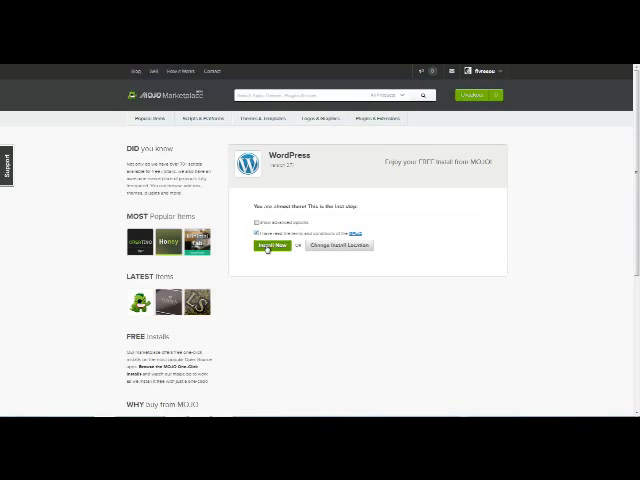
{"action": "left_click", "coordinate": [271, 245]}
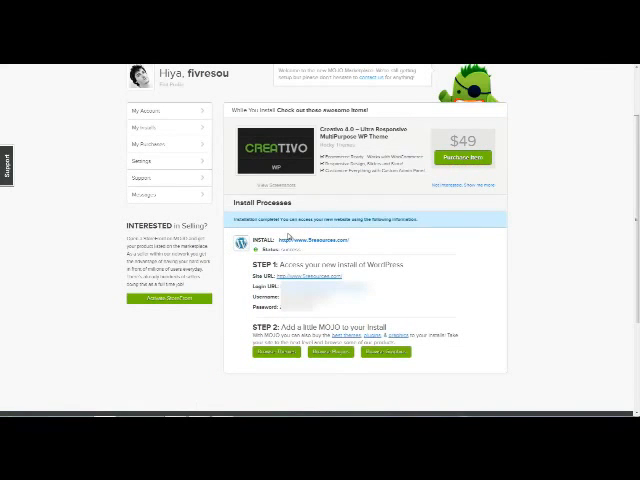
{"action": "mouse_move", "coordinate": [316, 235]}
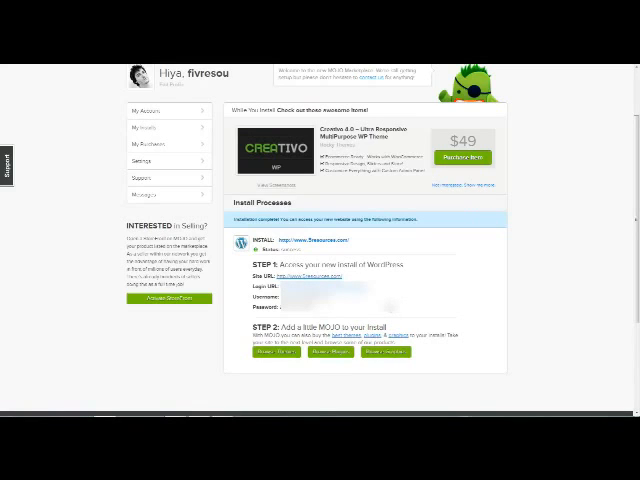
Scroll the install-complete details to find the Step 1 Login URL.
{"action": "scroll", "scroll_direction": "down", "scroll_amount": 3}
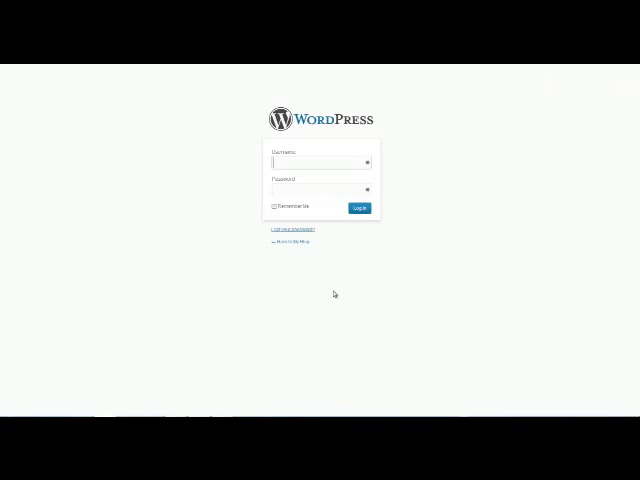
Log in to the new site's WordPress admin to reach the Dashboard.
{"action": "left_click", "coordinate": [359, 208]}
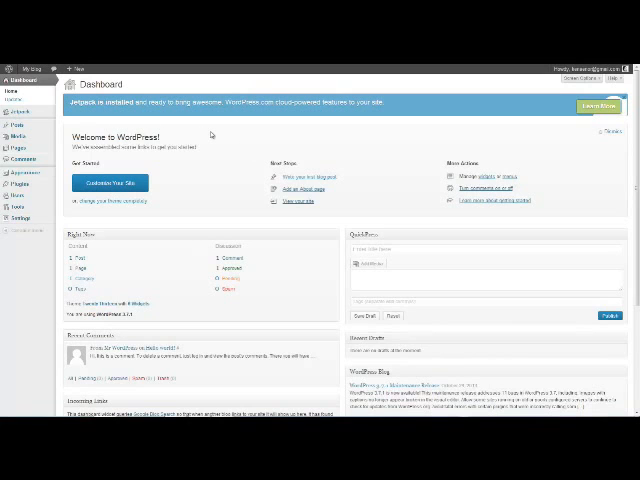
{"action": "mouse_move", "coordinate": [313, 181]}
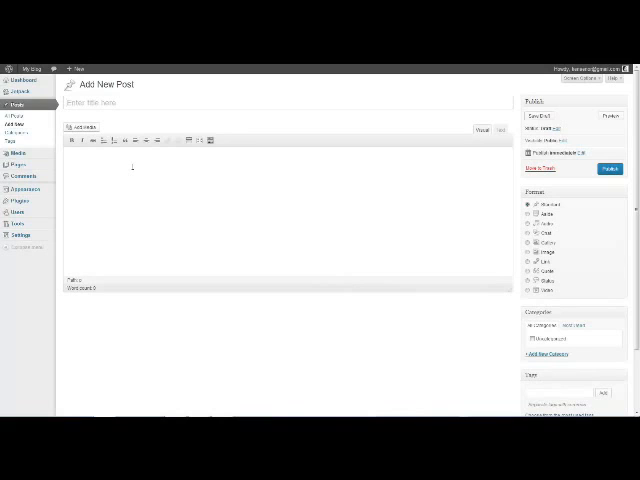
Publish the post 'Hello Everybody, Thanks for visiting 5resources!' in Standard format.
{"action": "type", "text": "Hello Everybody, Thanks for visiting 5resources!"}
{"action": "type", "text": "Welcome, this is our first post for 5resources new wordpress site. Thanks for visiting!"}
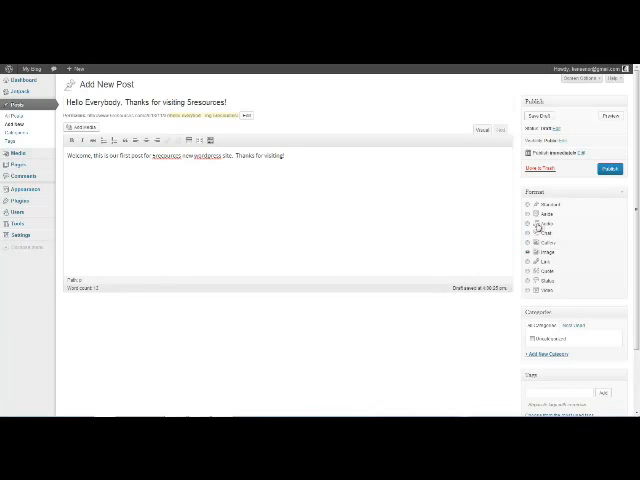
{"action": "left_click", "coordinate": [527, 203]}
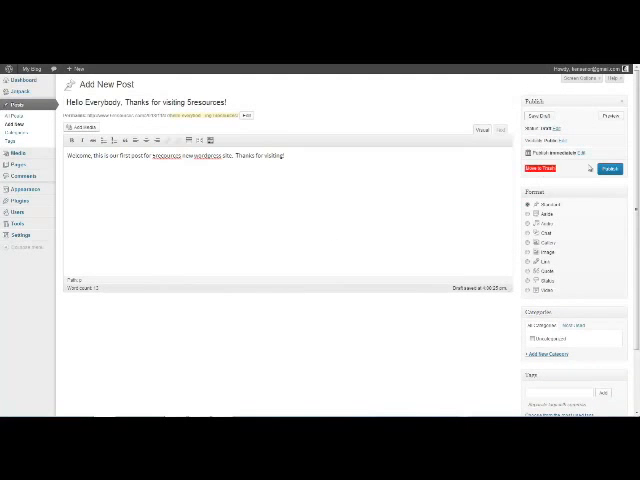
{"action": "left_click", "coordinate": [606, 167]}
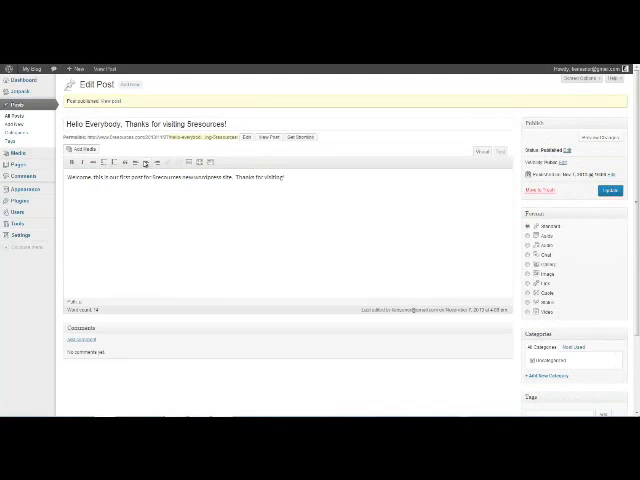